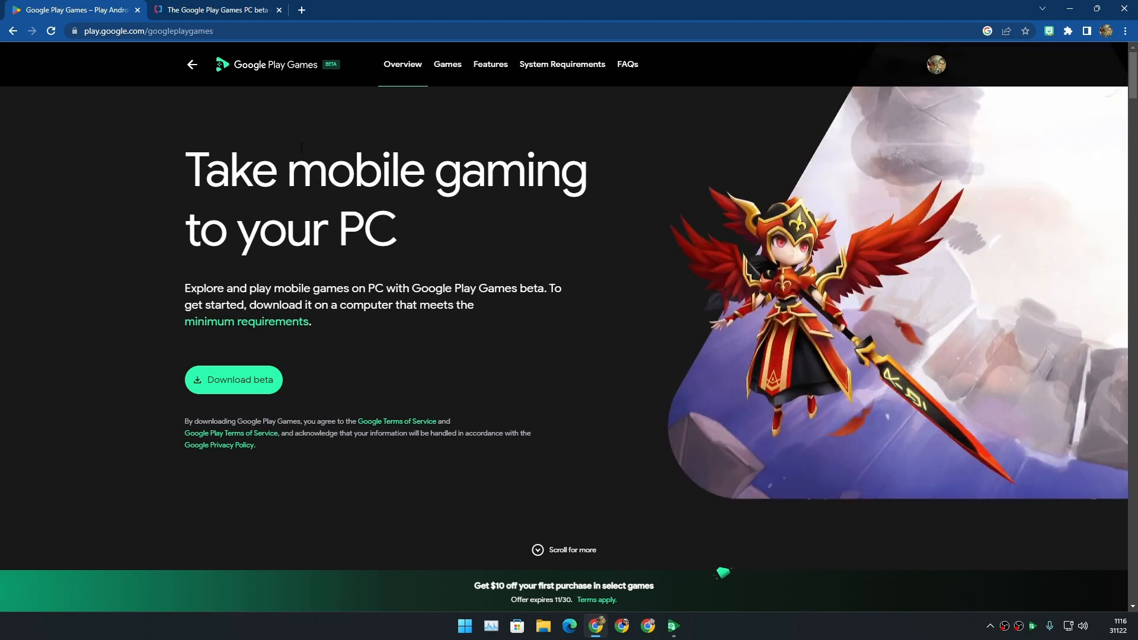
mouse_move(545, 234)
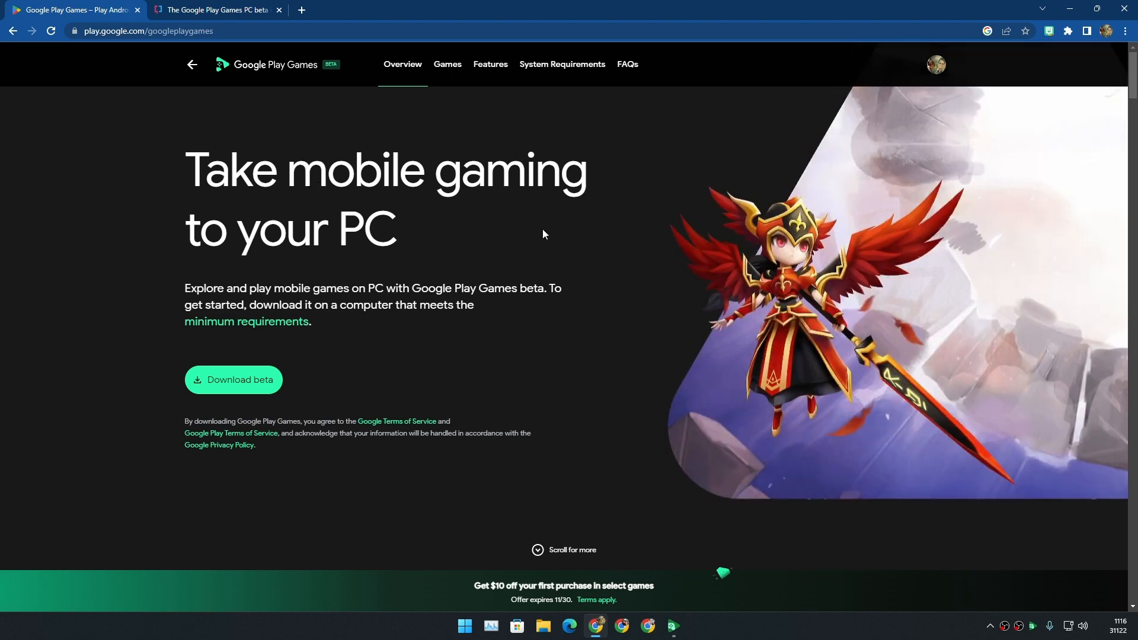
Scroll through the Google Play Games beta page, then switch to the XDA Developers article.
scroll(down, 3)
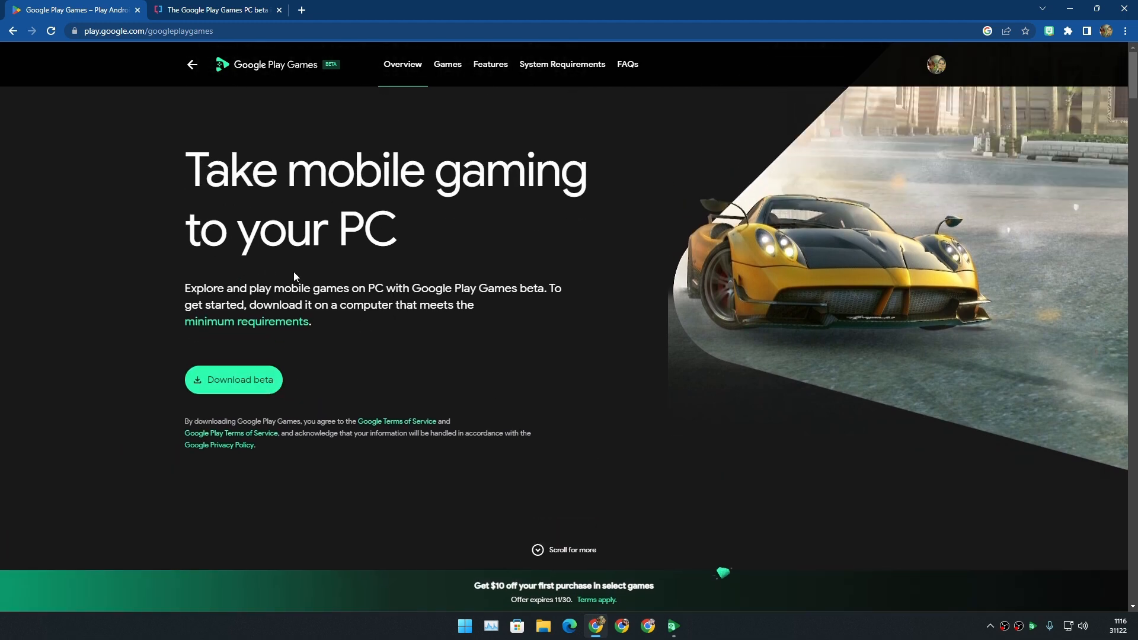
scroll(down, 3)
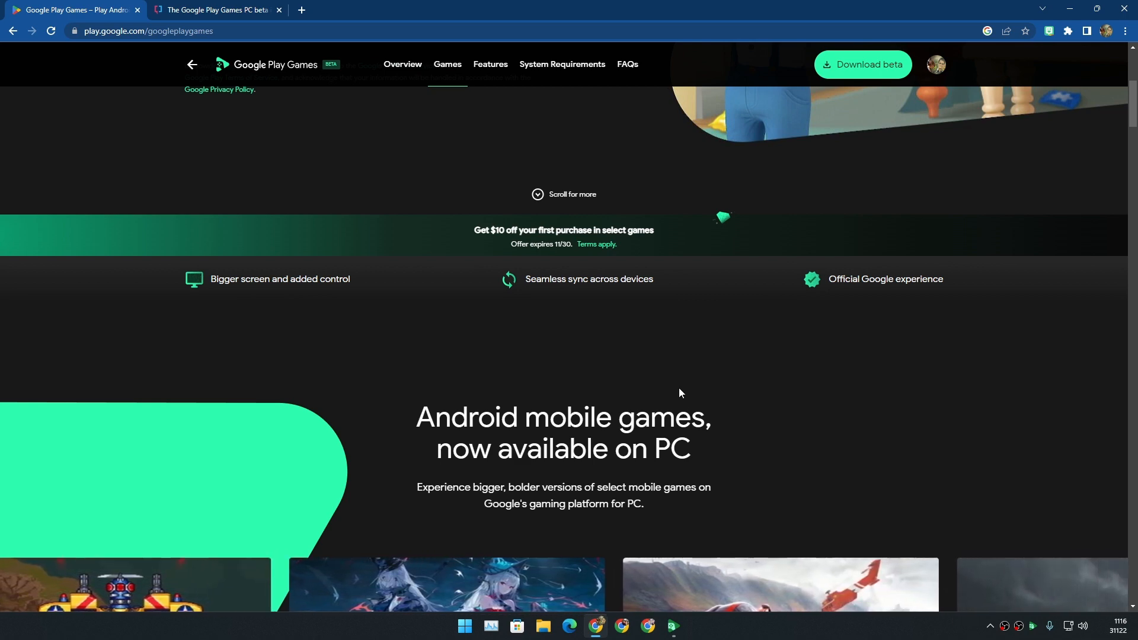
click(215, 10)
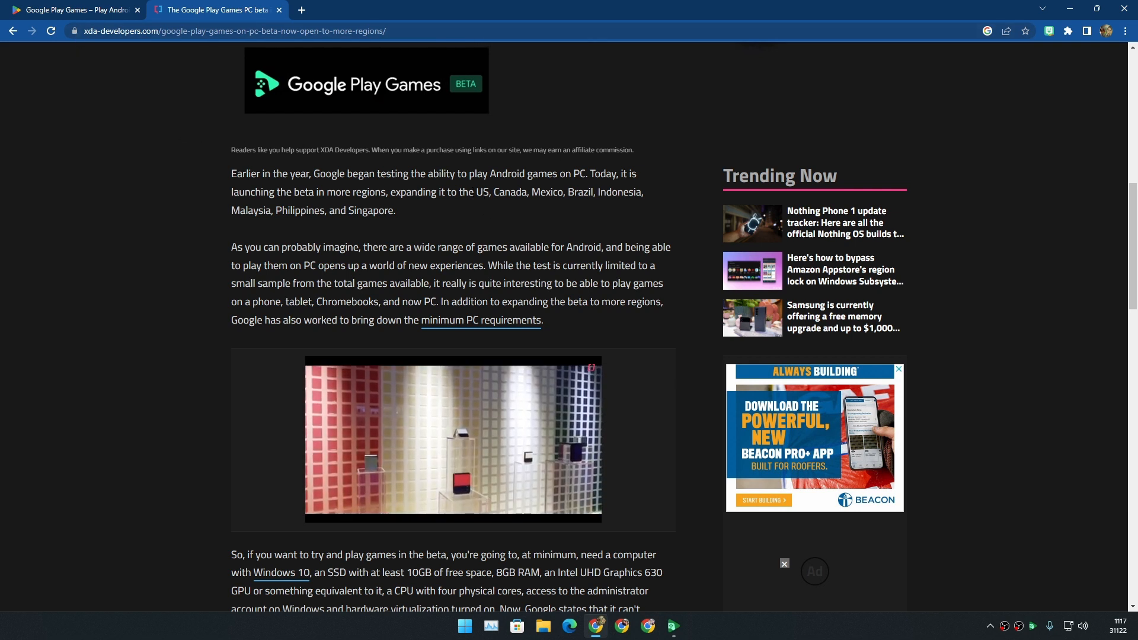
Select a passage of the XDA article about the beta's regional expansion.
drag(478, 192, 395, 211)
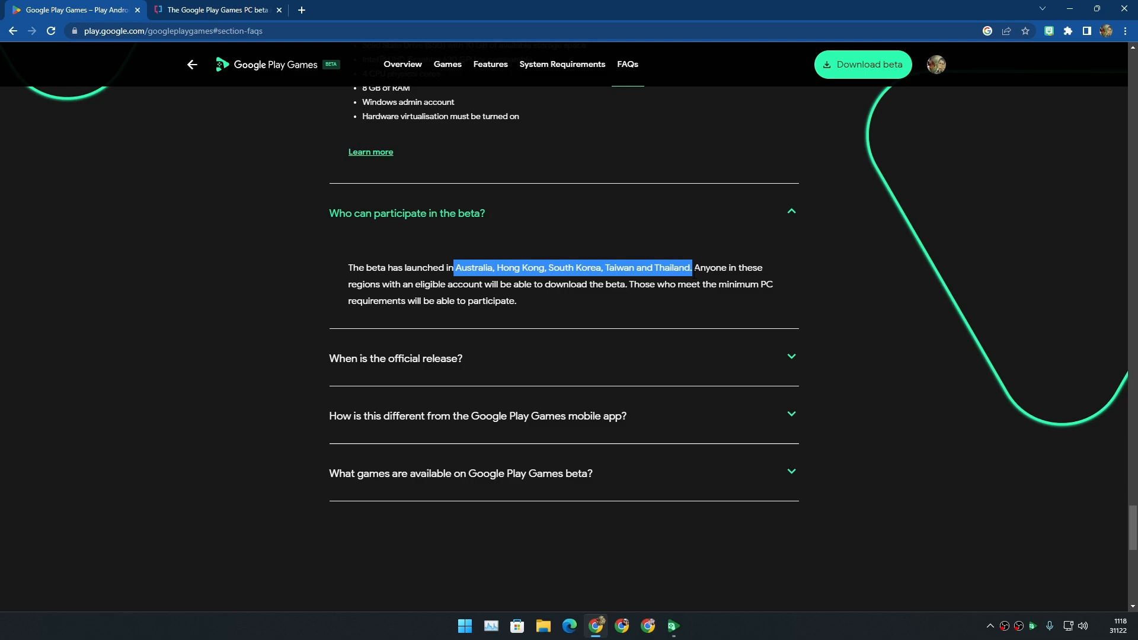
Launch Google Play Games beta from the taskbar and scroll down its Home page.
click(673, 625)
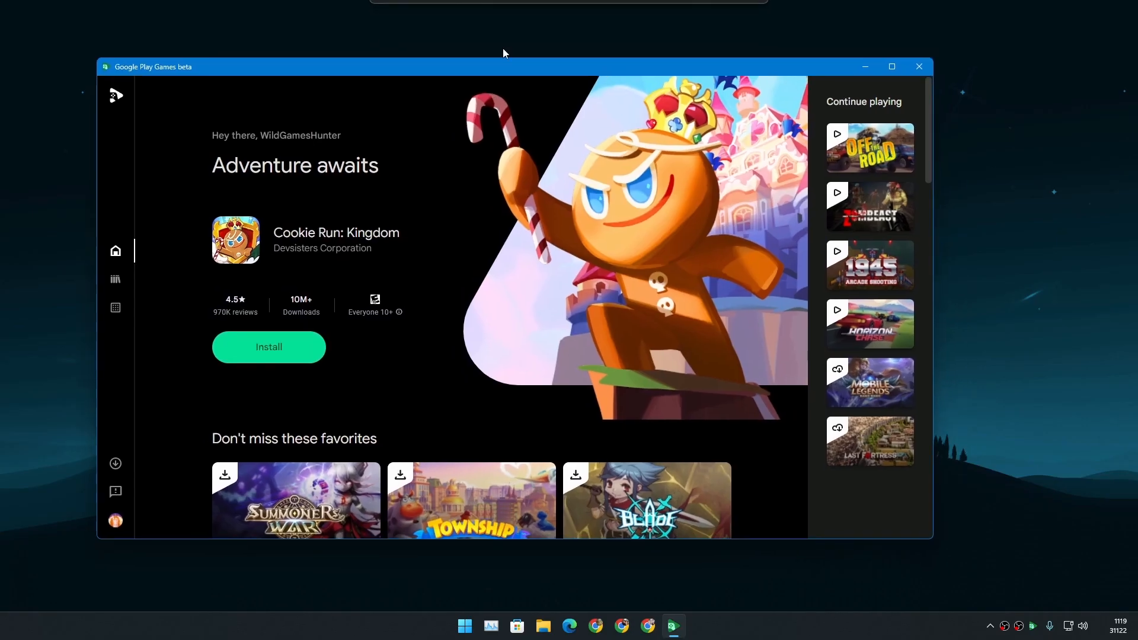
mouse_move(190, 104)
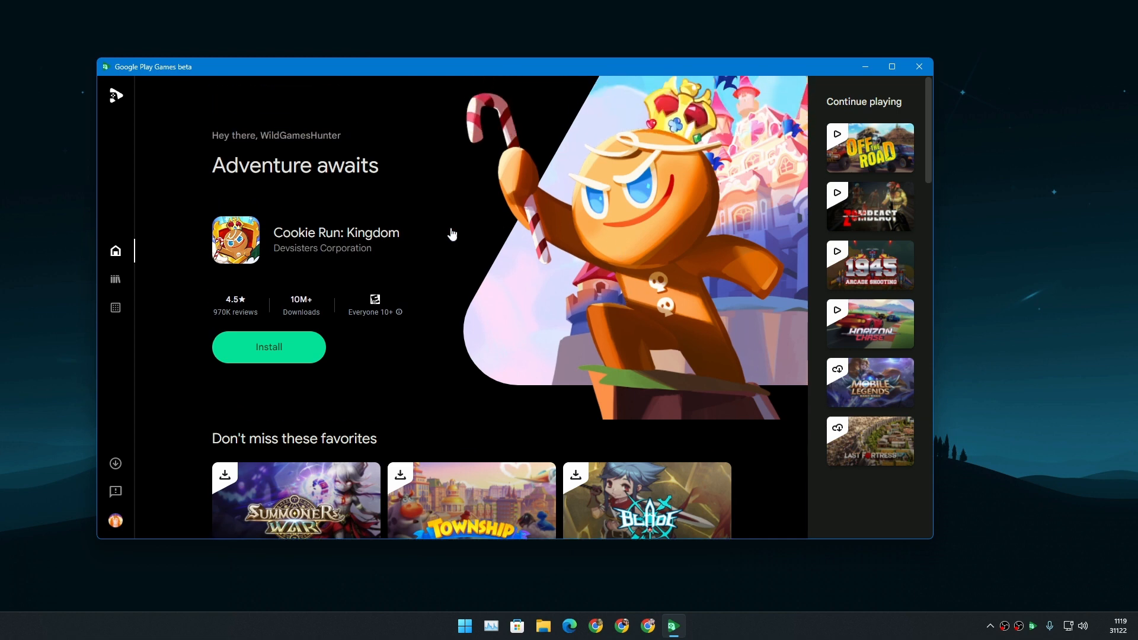
scroll(down, 3)
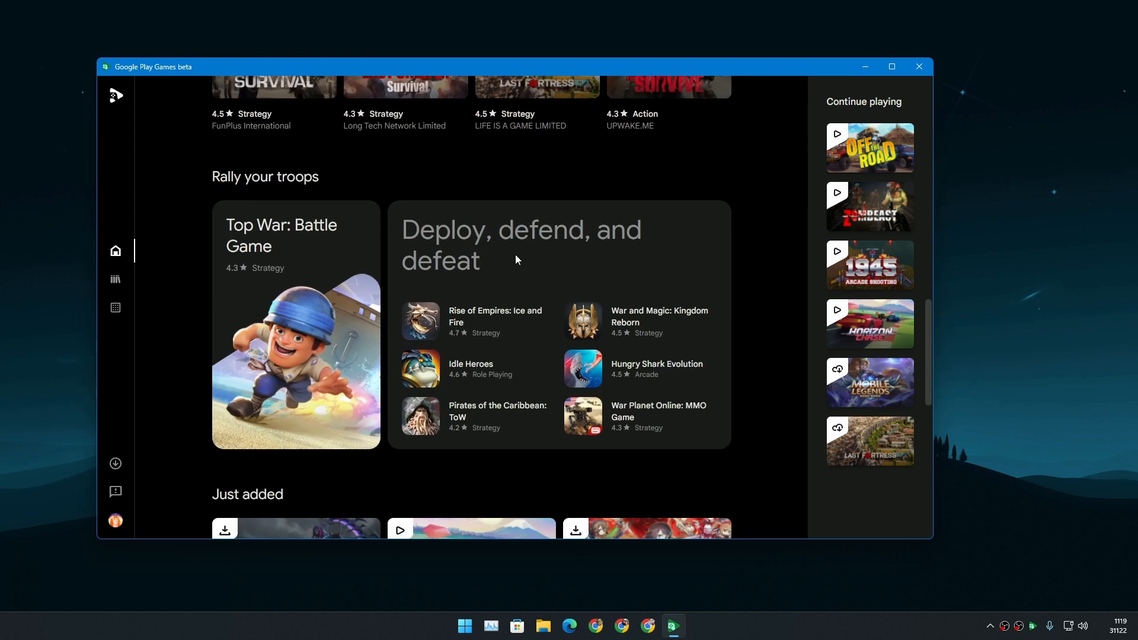
scroll(down, 3)
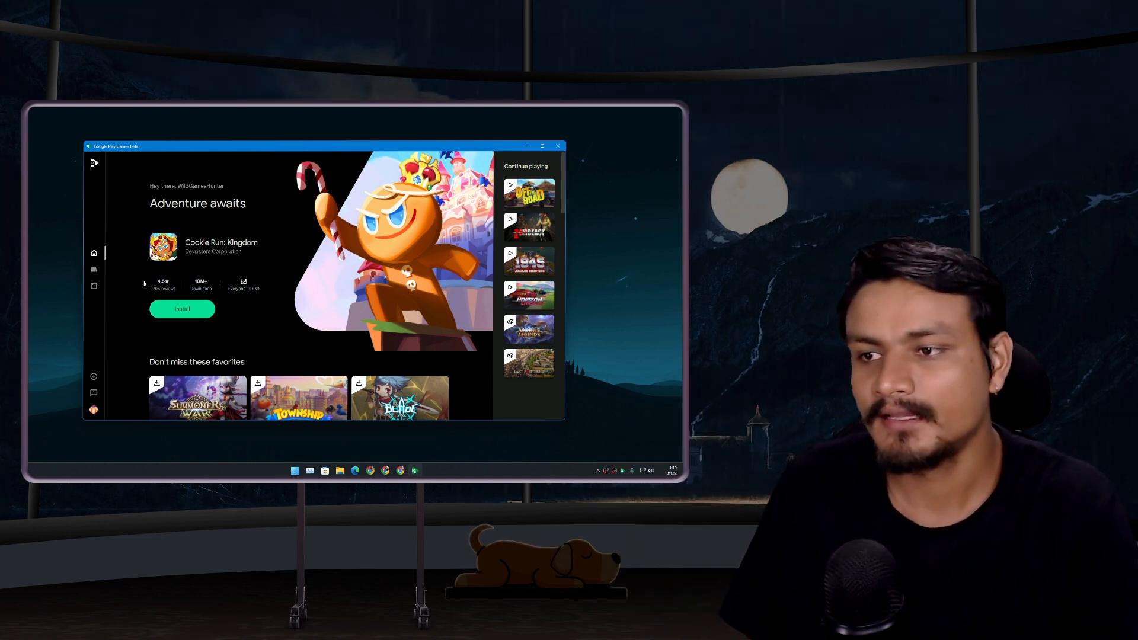
Show the Library of installed games and launch OTR - Offroad Car Driving Game.
click(94, 269)
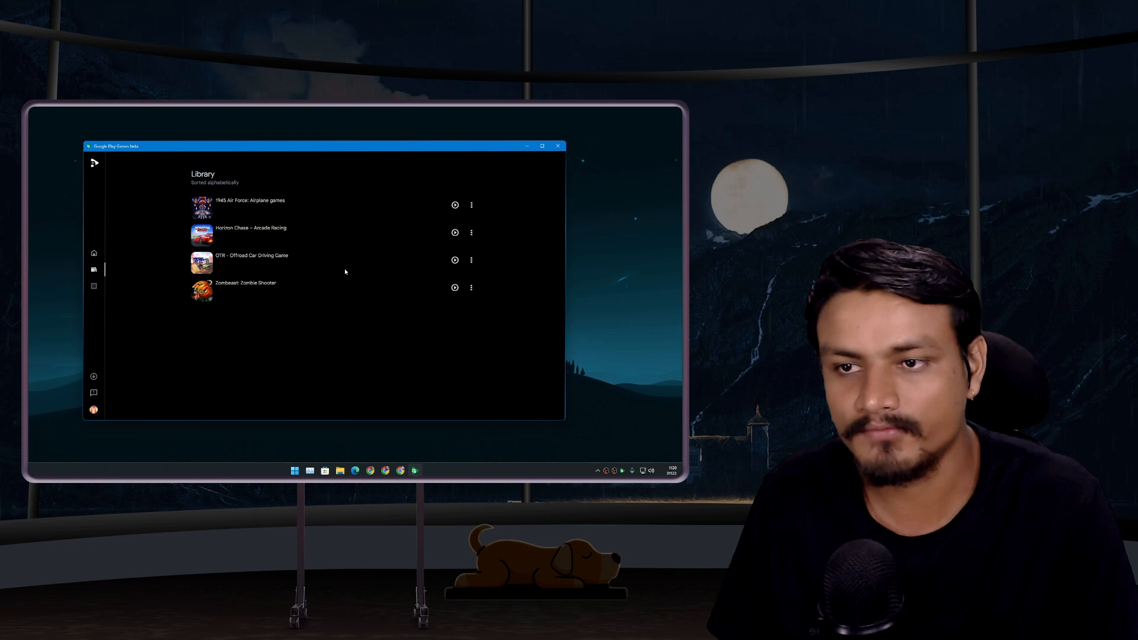
click(454, 260)
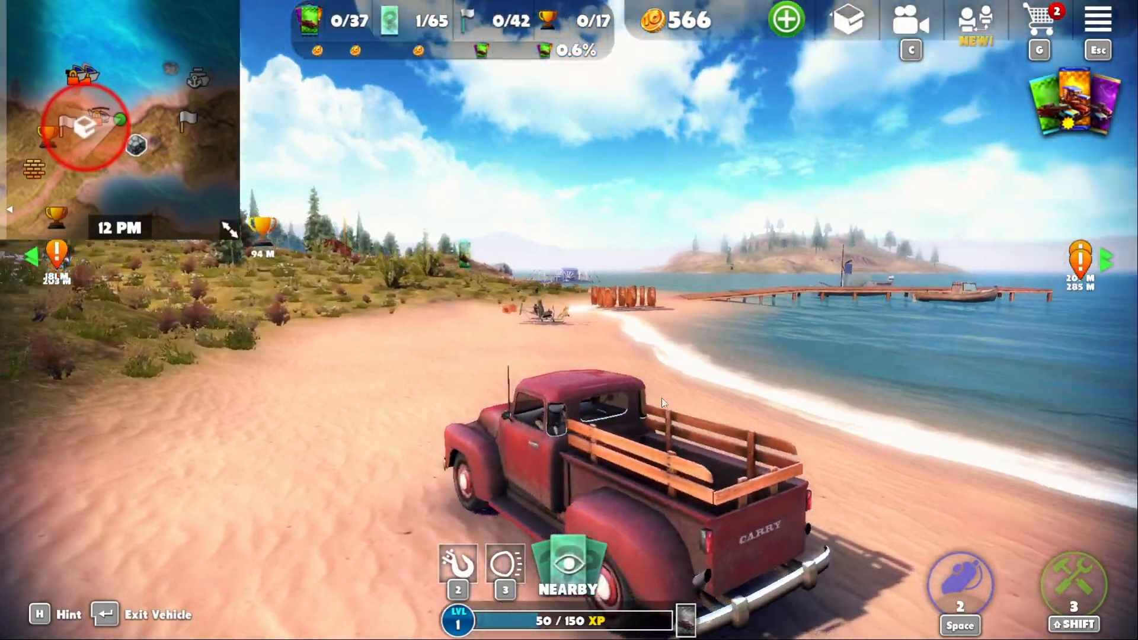
Drive the red pickup forward along the beach and dirt tracks, collecting coins up to 606.
key(w)
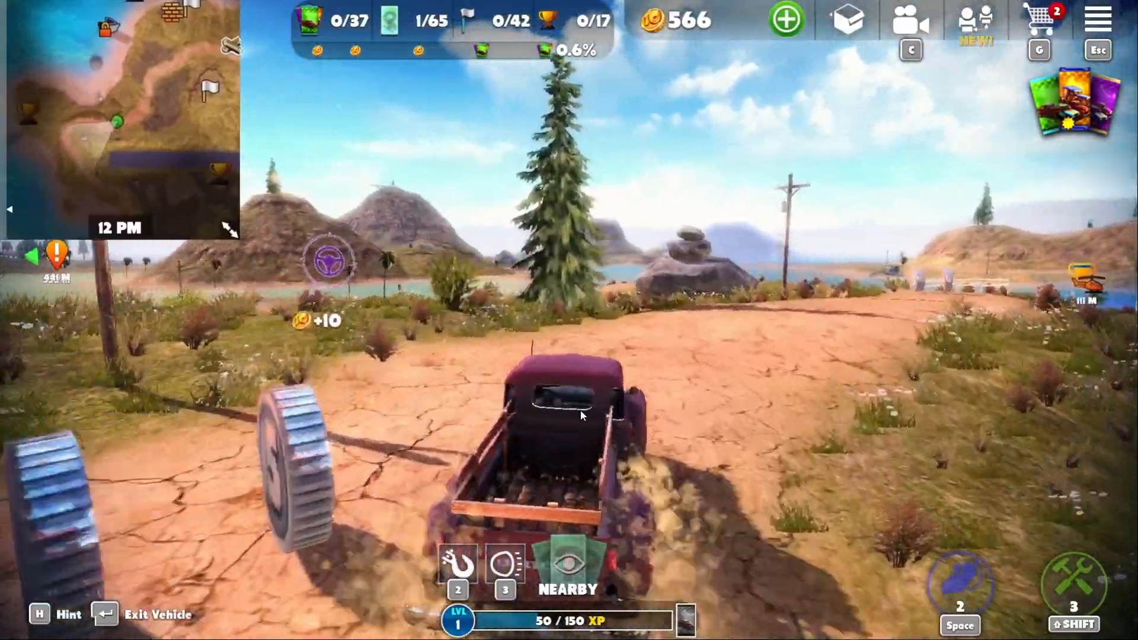
key(w)
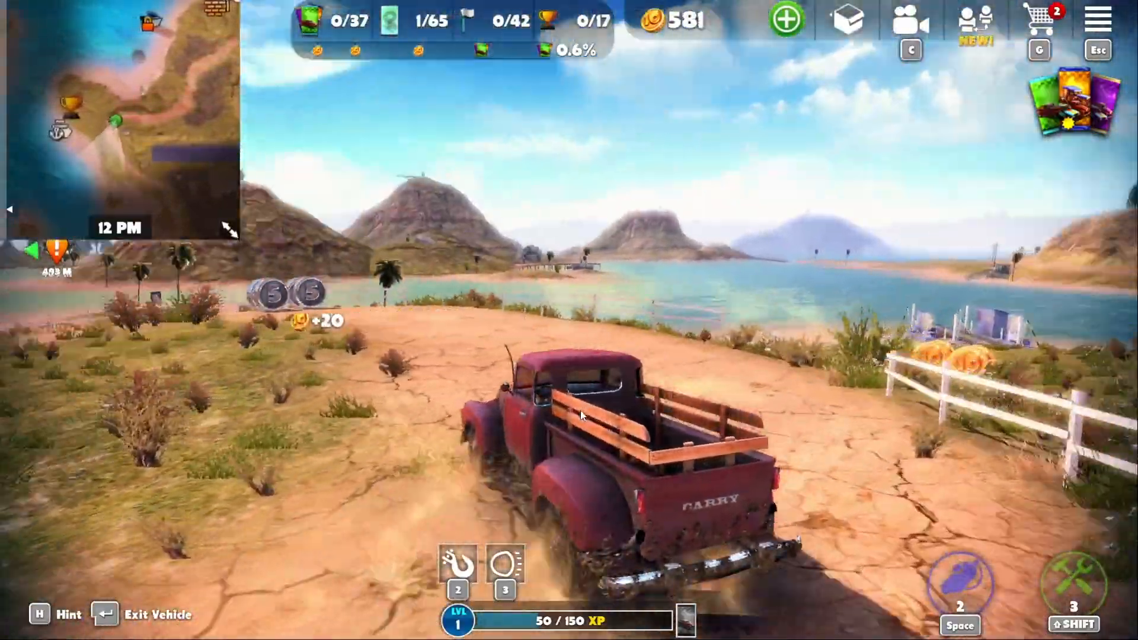
key(w)
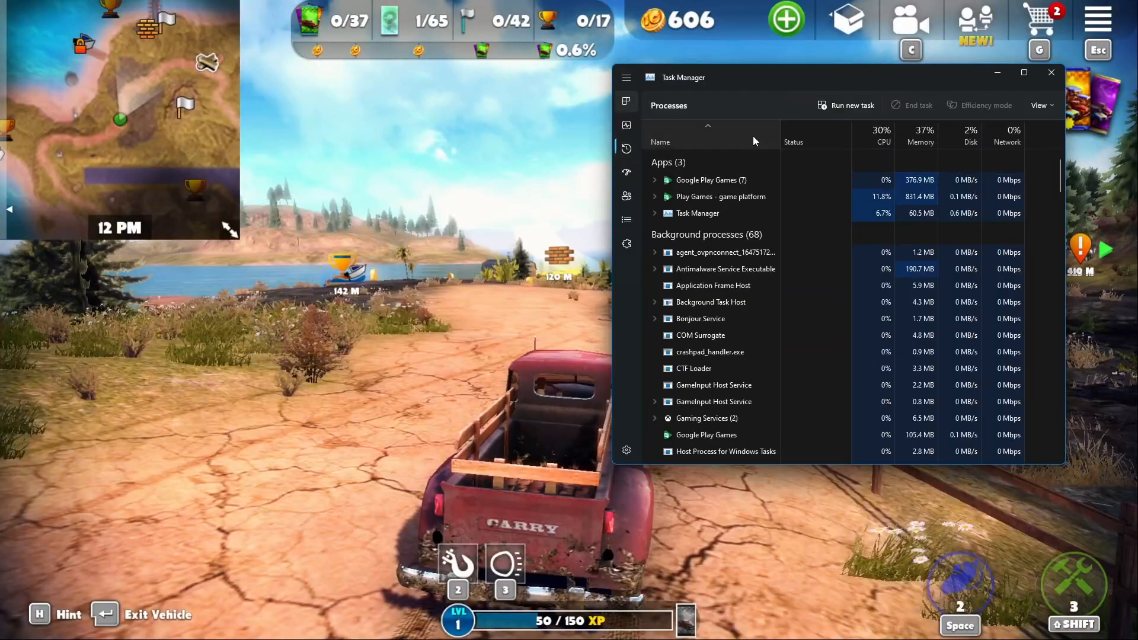
Inspect the Google Play Games entries in Task Manager's Processes list.
click(882, 130)
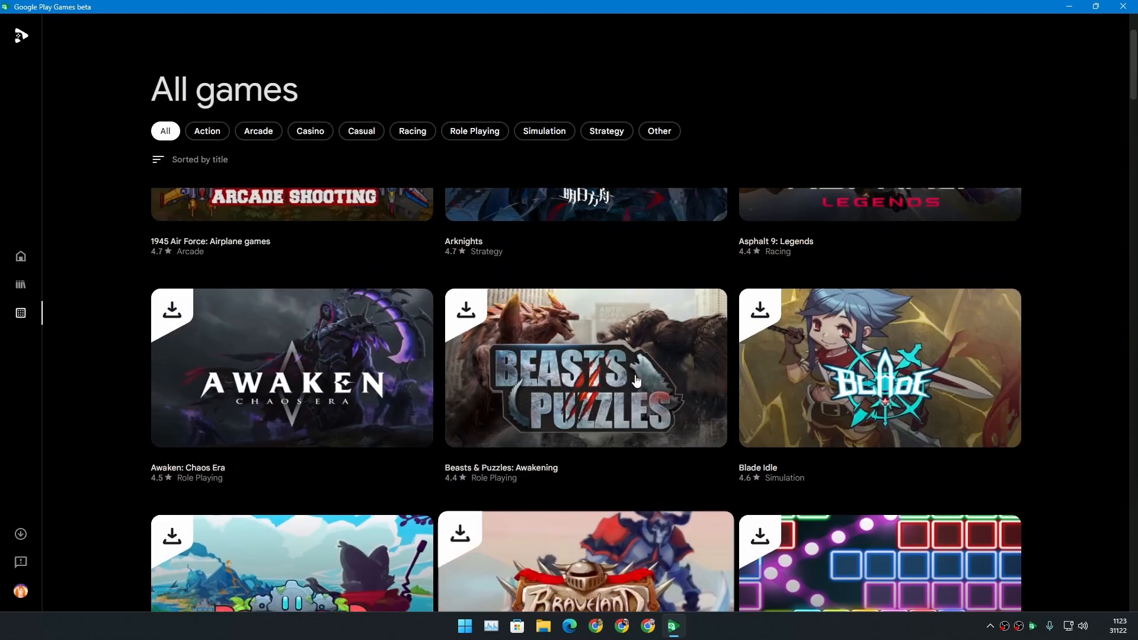
scroll(down, 3)
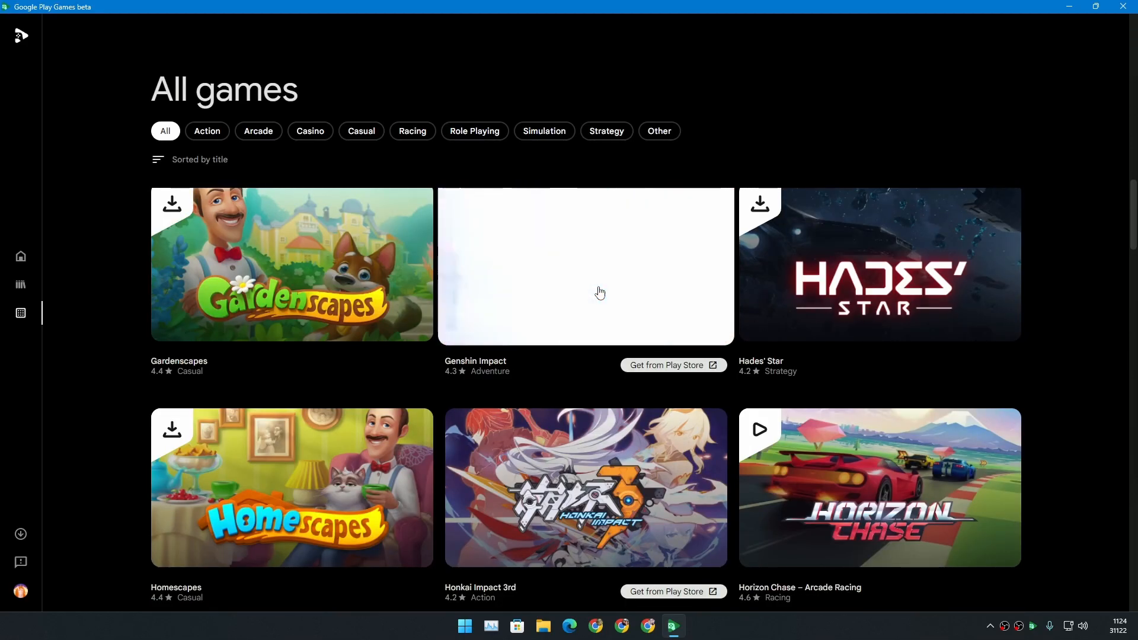
scroll(down, 3)
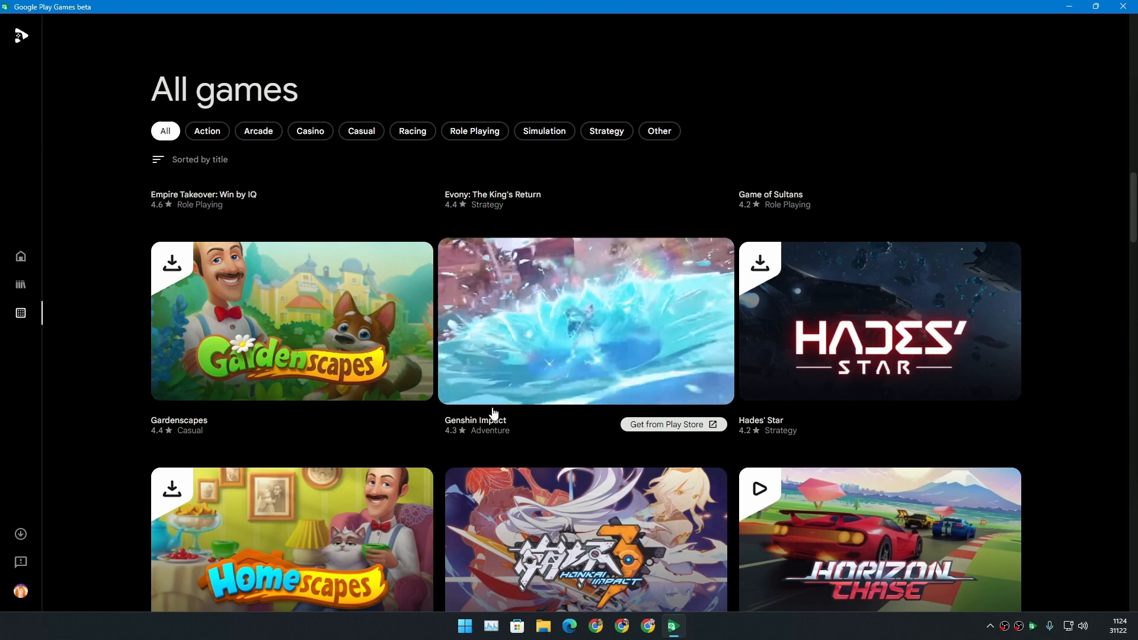
scroll(down, 3)
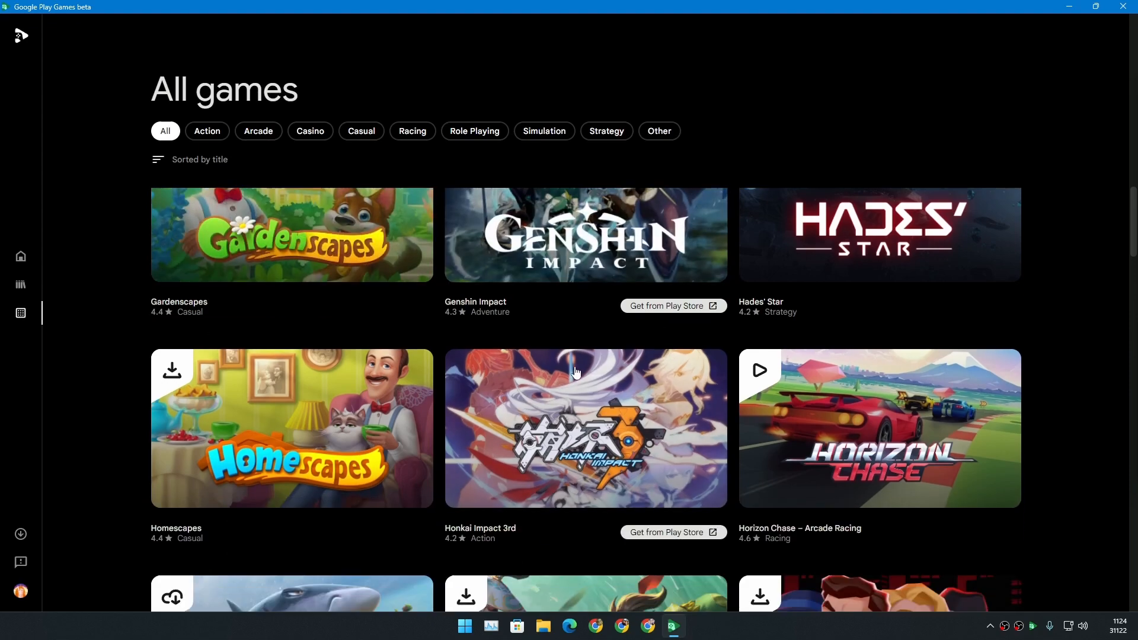
scroll(down, 3)
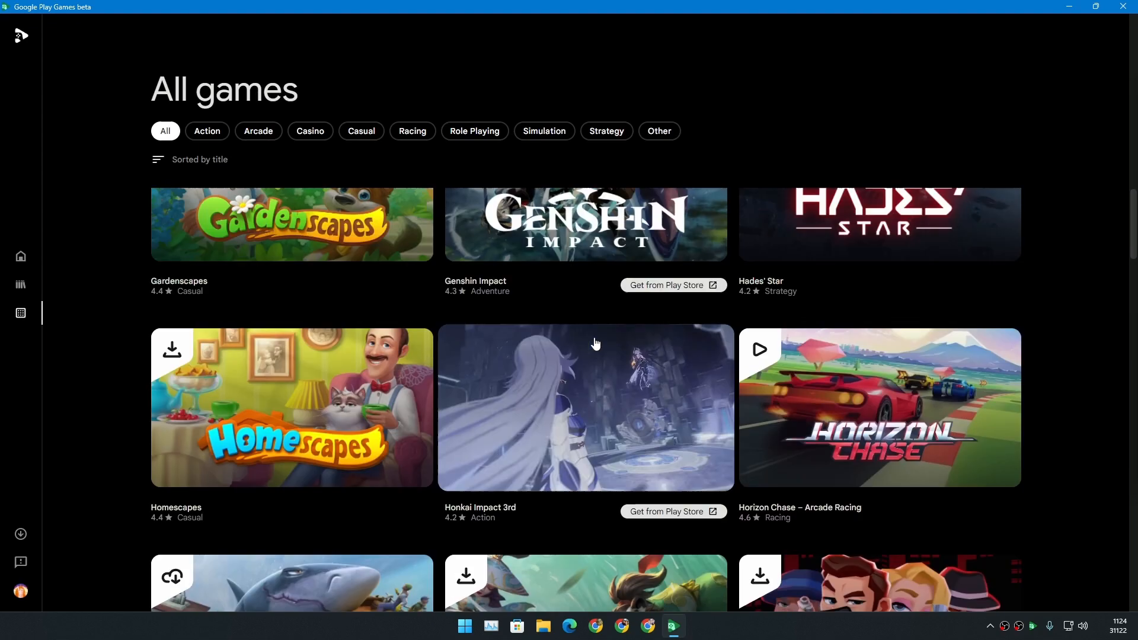
scroll(down, 3)
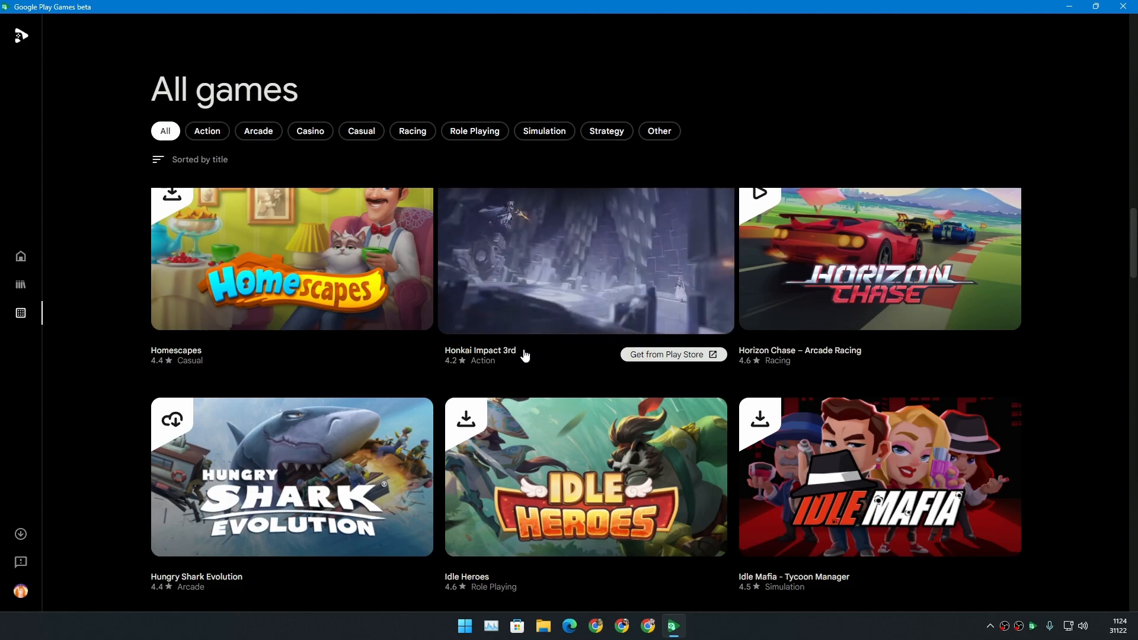
scroll(down, 3)
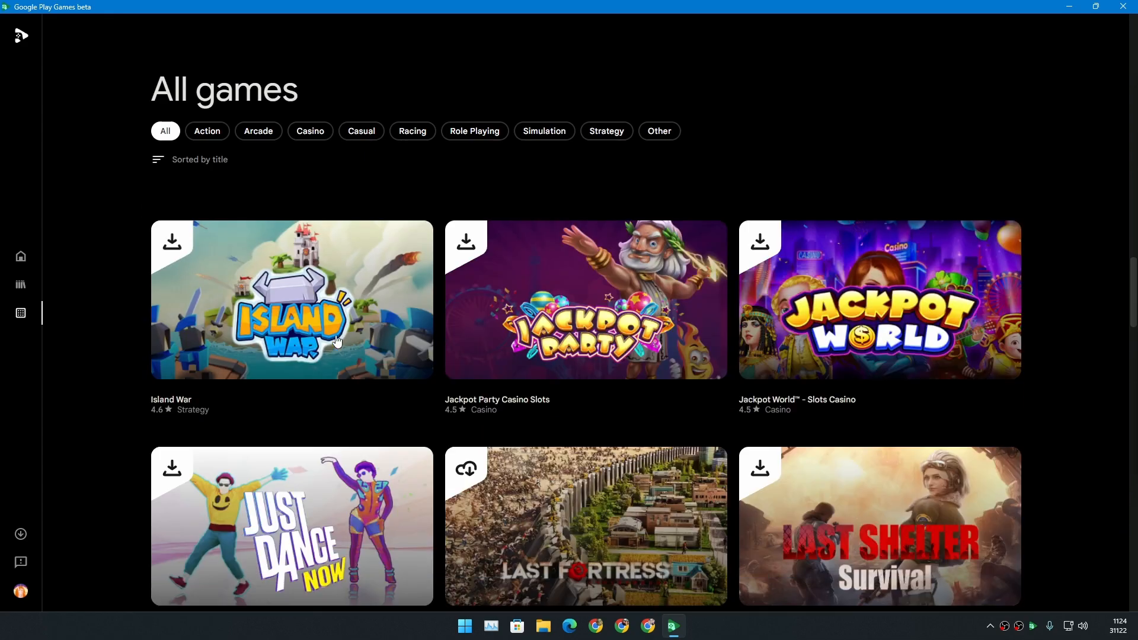
scroll(down, 3)
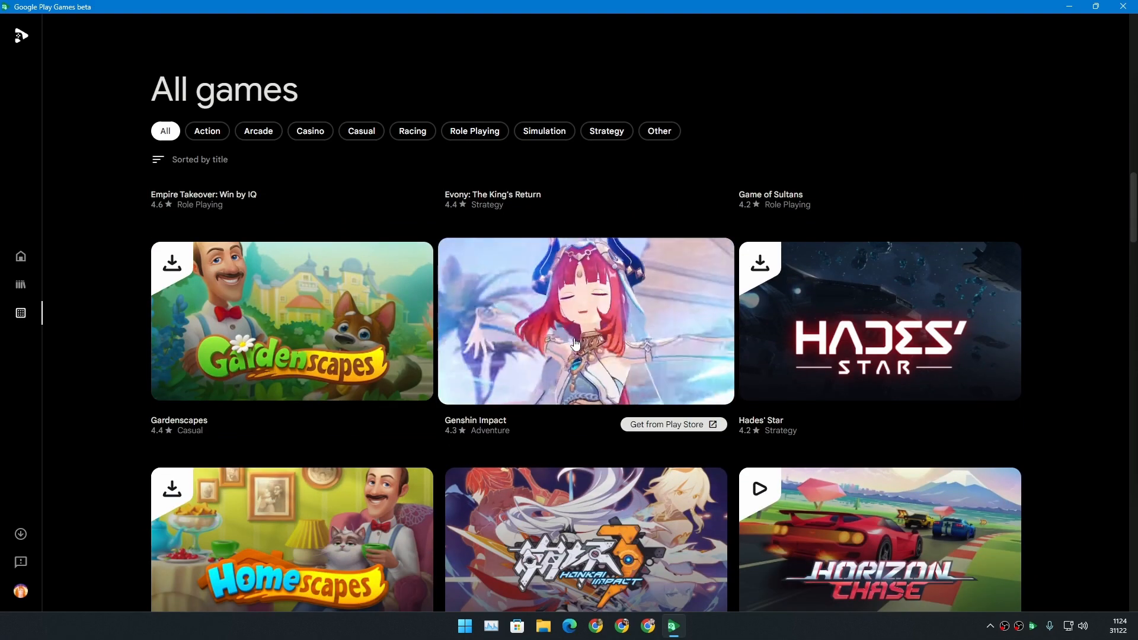
scroll(down, 3)
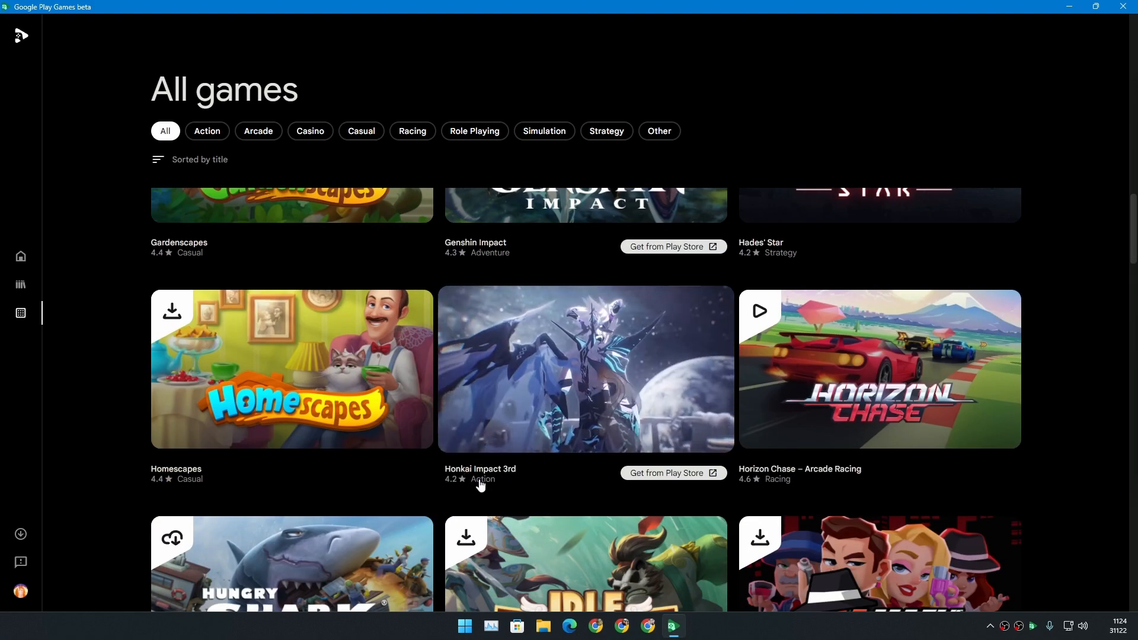
scroll(down, 3)
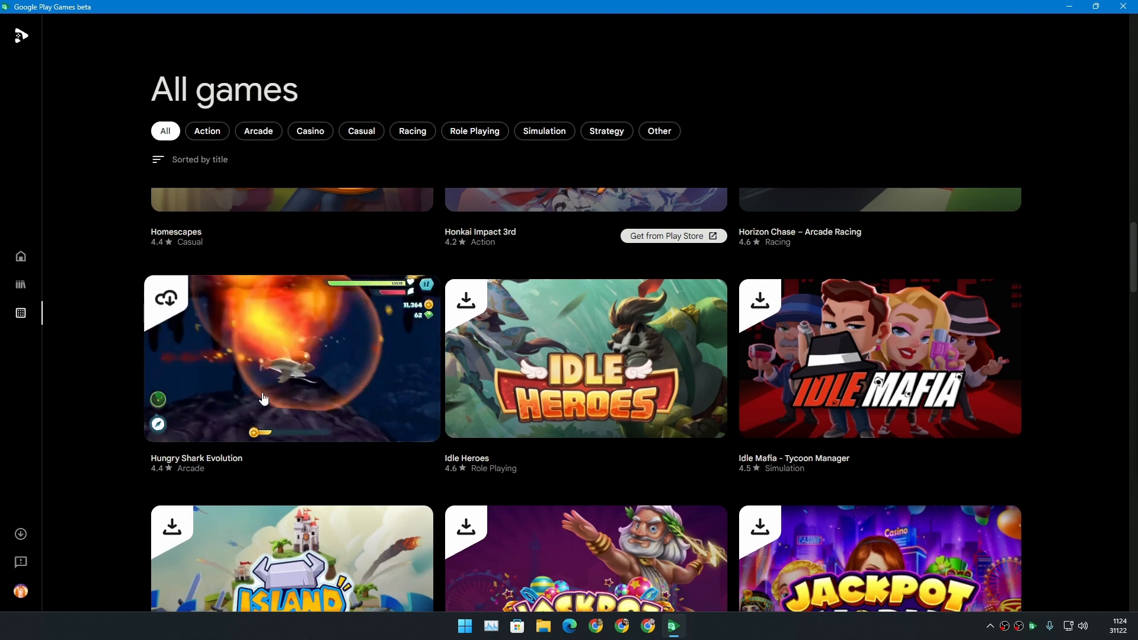
scroll(down, 3)
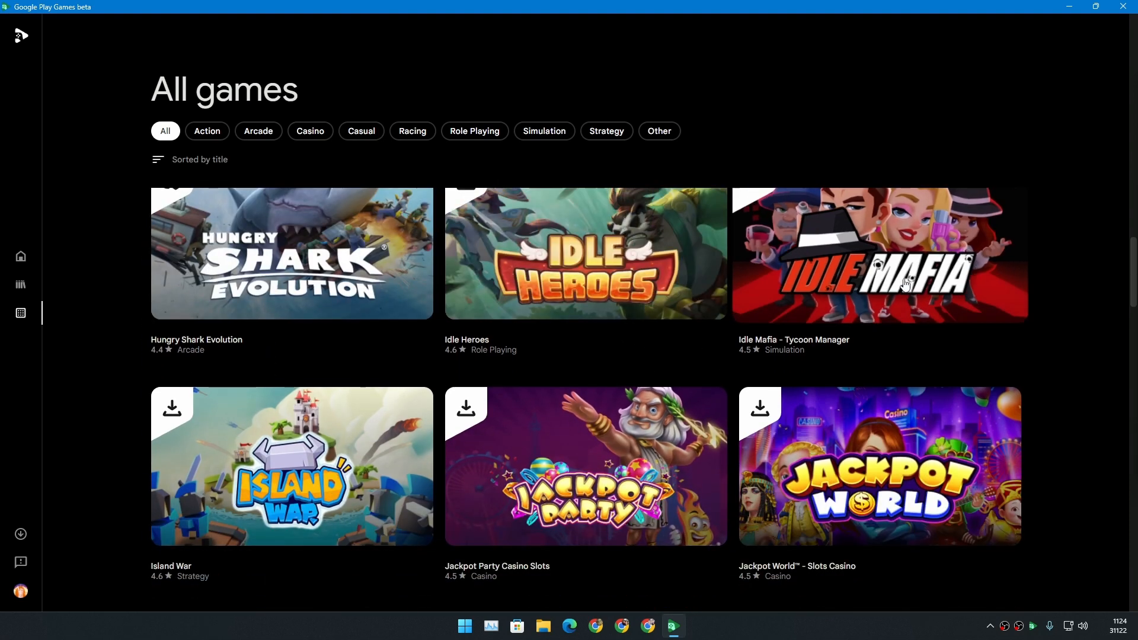
mouse_move(697, 363)
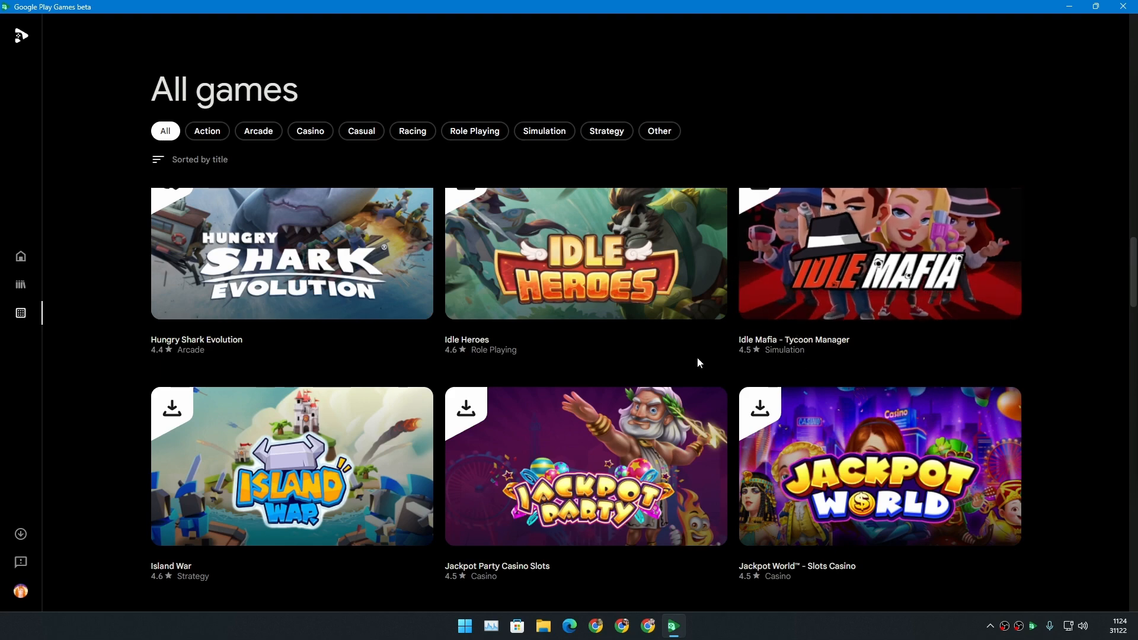
scroll(down, 3)
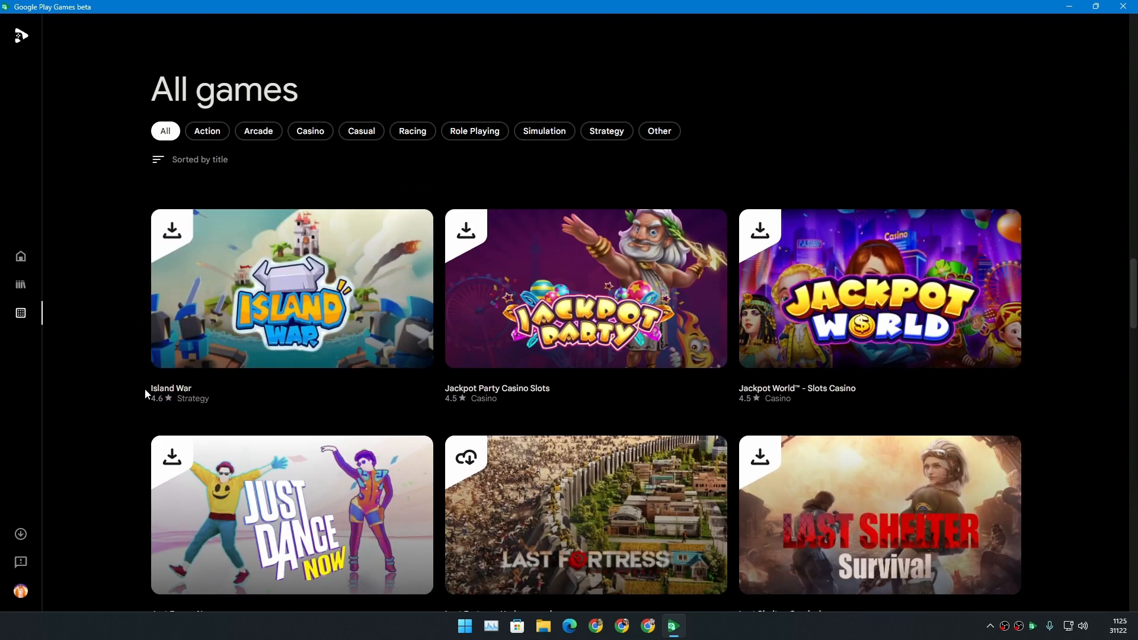
scroll(down, 3)
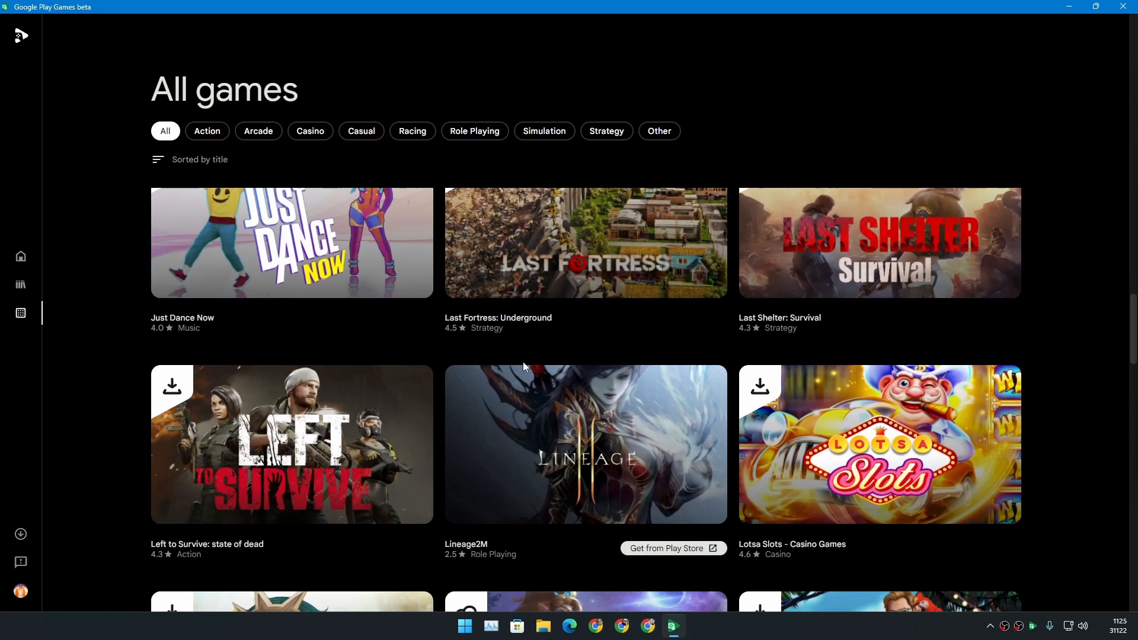
scroll(down, 3)
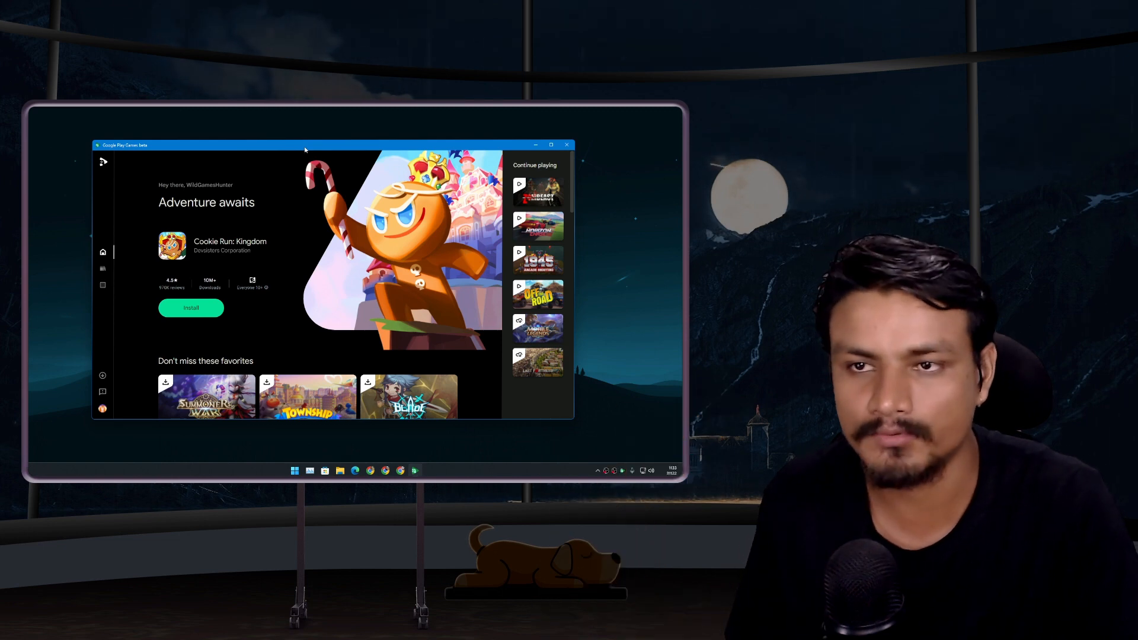
Scroll the Home page down to the Rally your troops strategy collection.
scroll(down, 3)
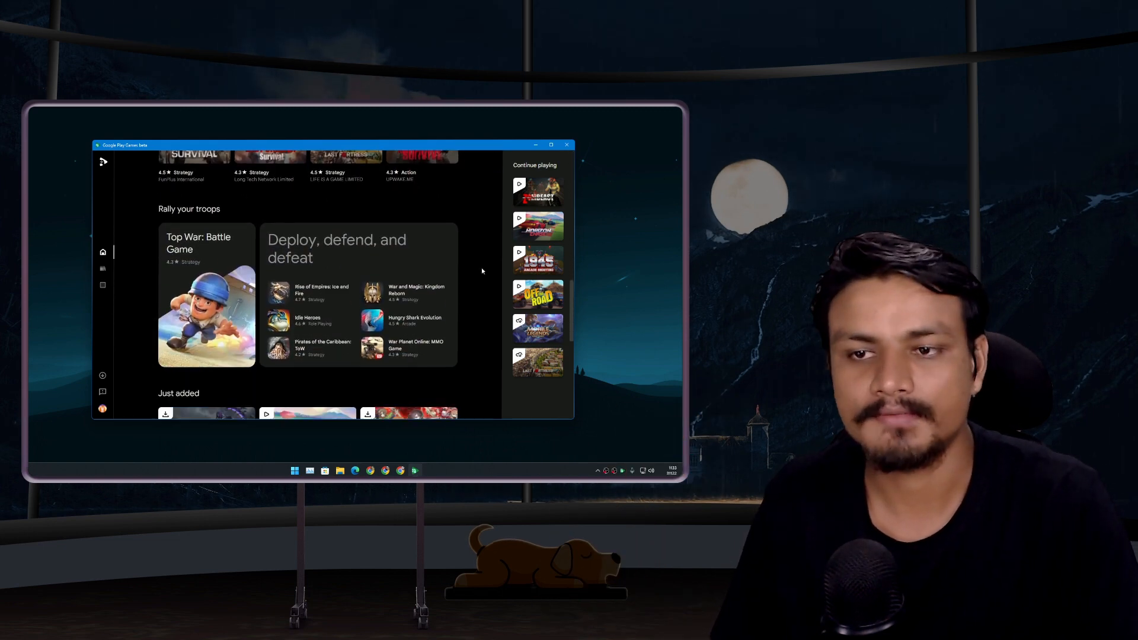